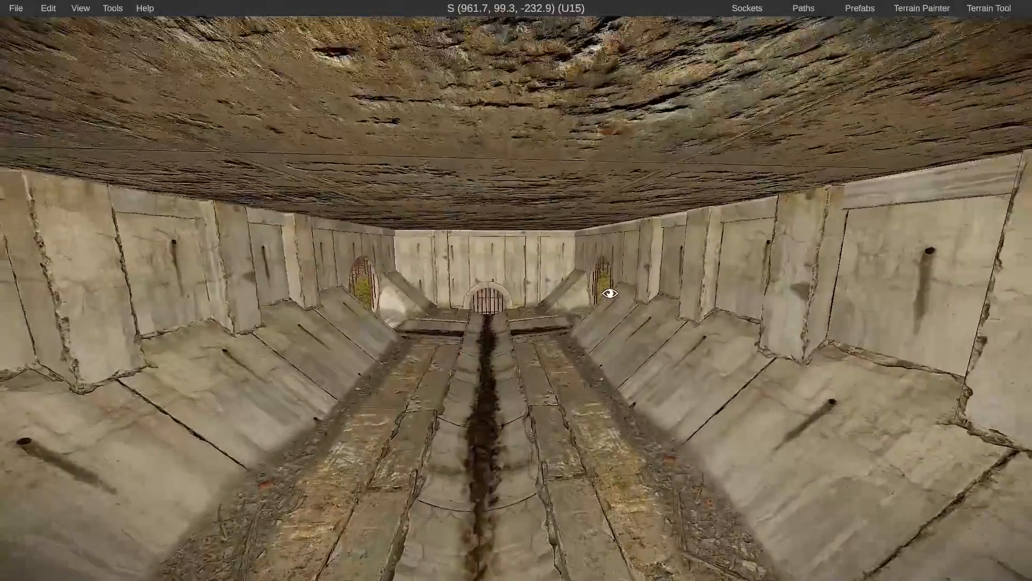
Toggle Volume Effects in Edit > Preferences so the tunnel renders in cooler tones.
click(47, 8)
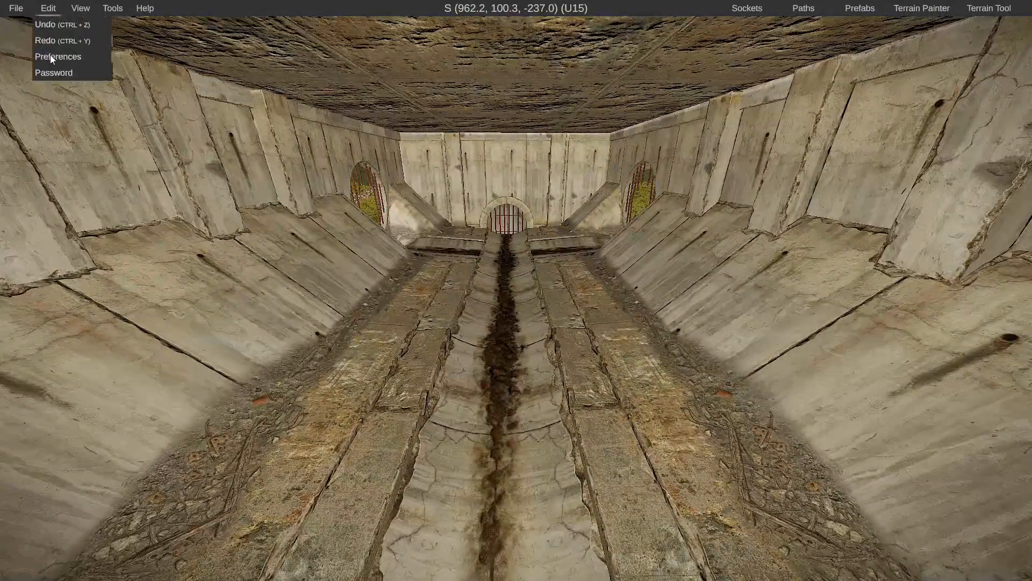
click(57, 56)
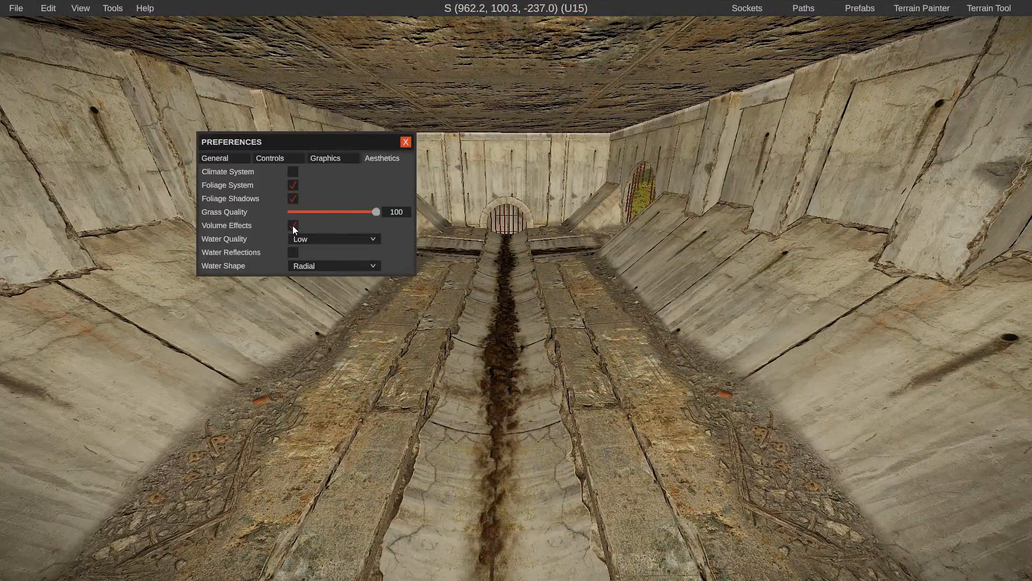
click(405, 142)
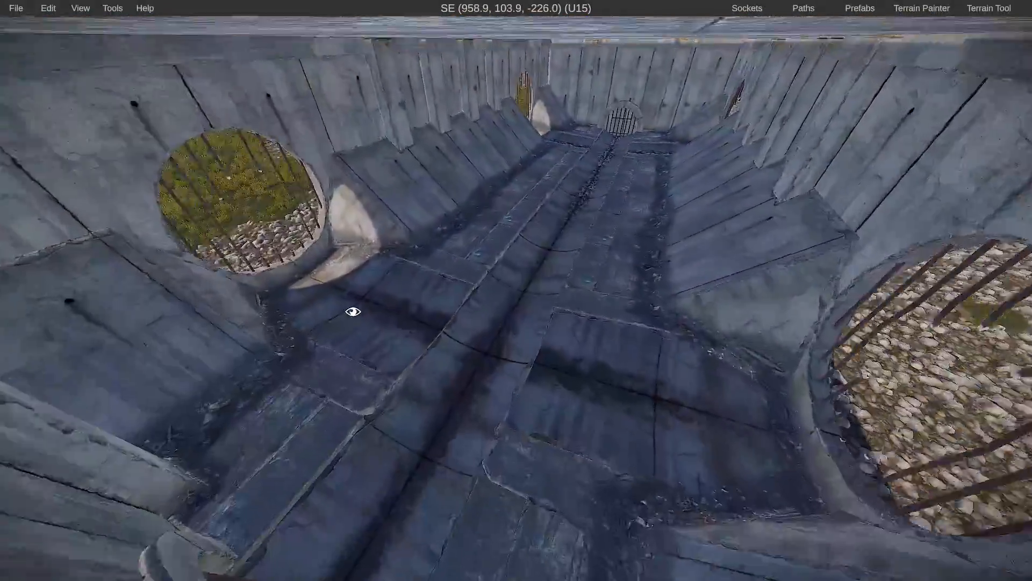
Shift the whole map's terrain height with Add/Subtract Height in the Terrain Tool.
click(988, 8)
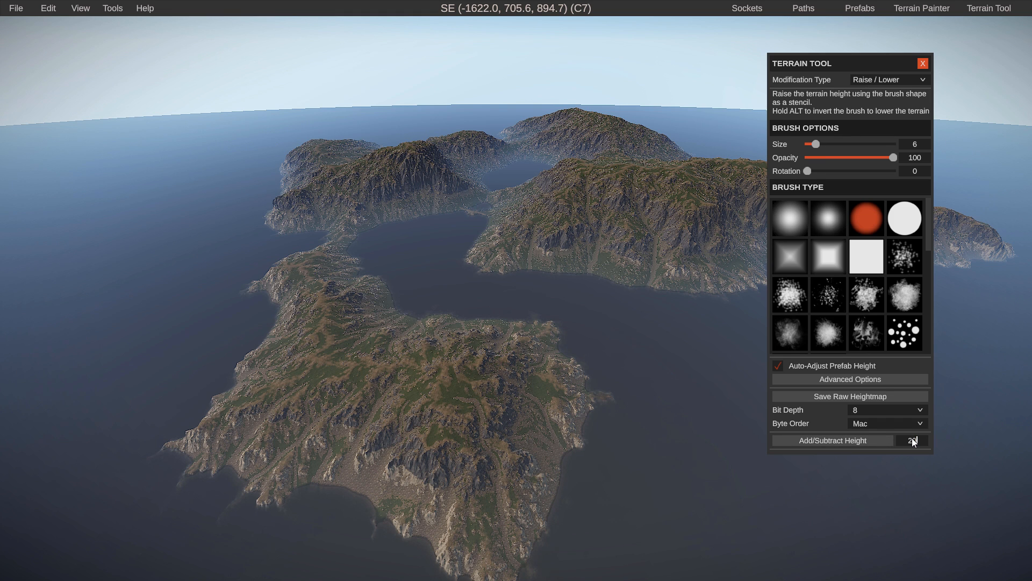
click(833, 440)
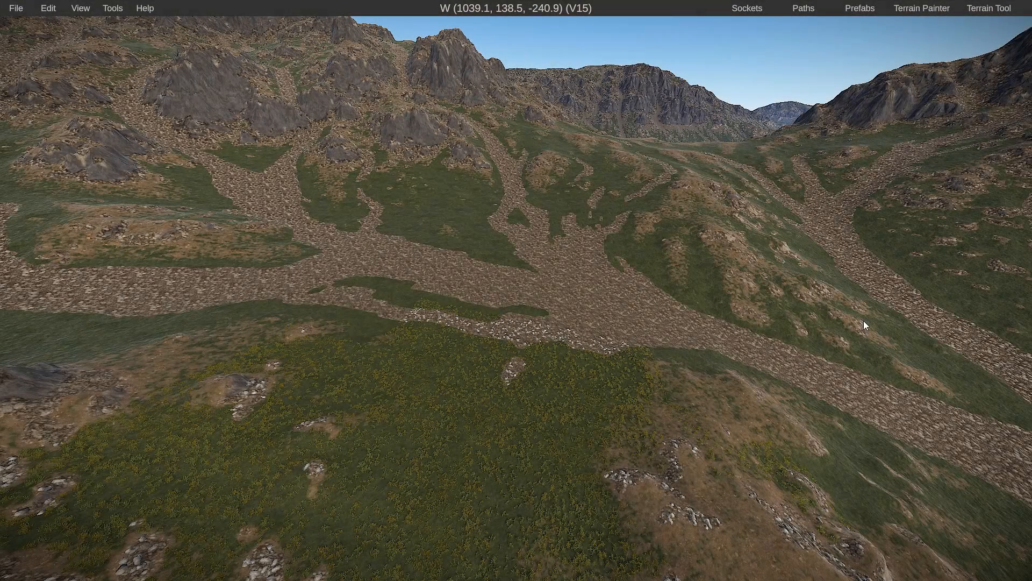
Create a new road path, place nodes across the ground, and drag one node to bend it.
click(802, 8)
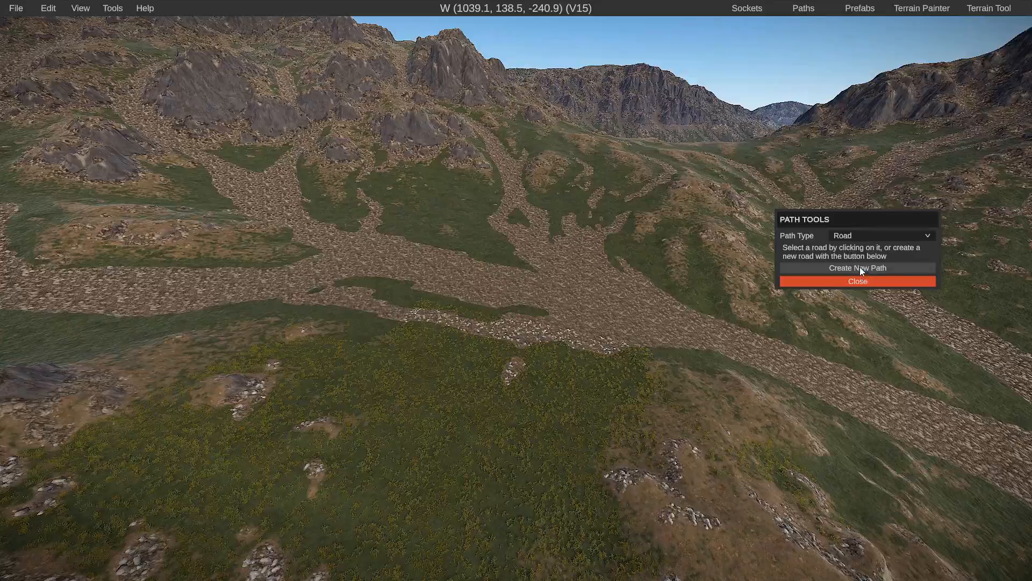
click(857, 268)
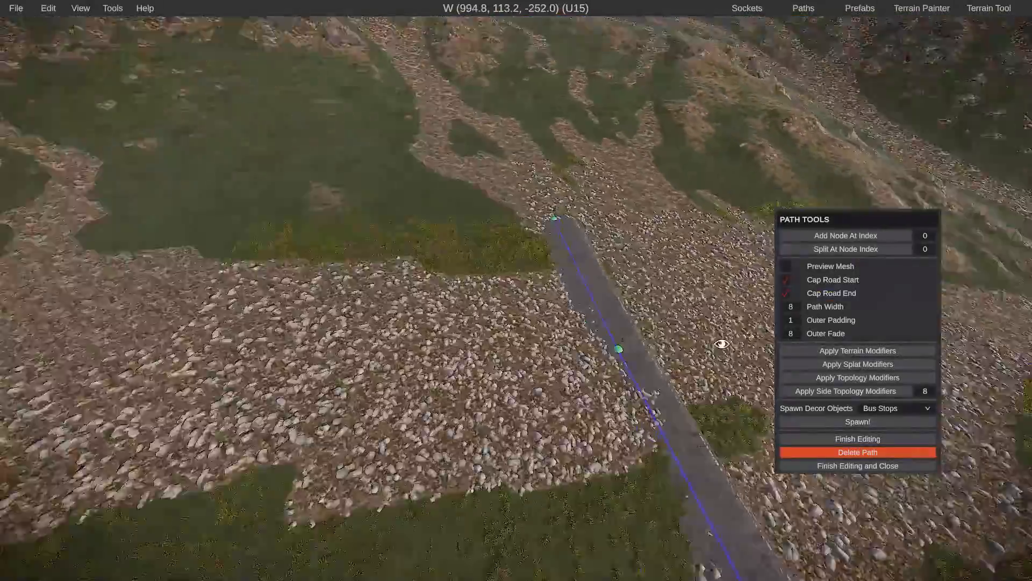
click(618, 347)
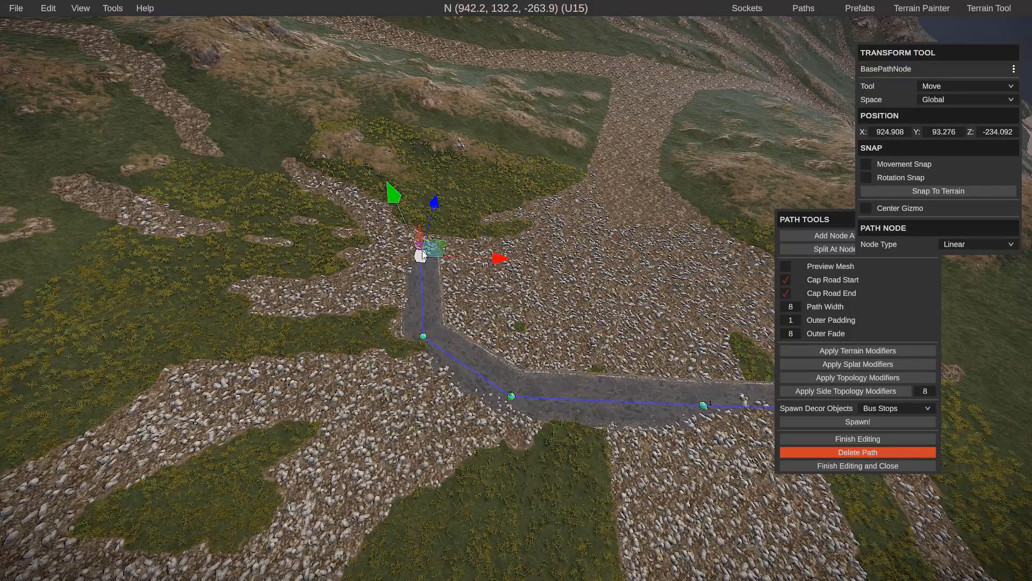
drag(424, 250, 310, 382)
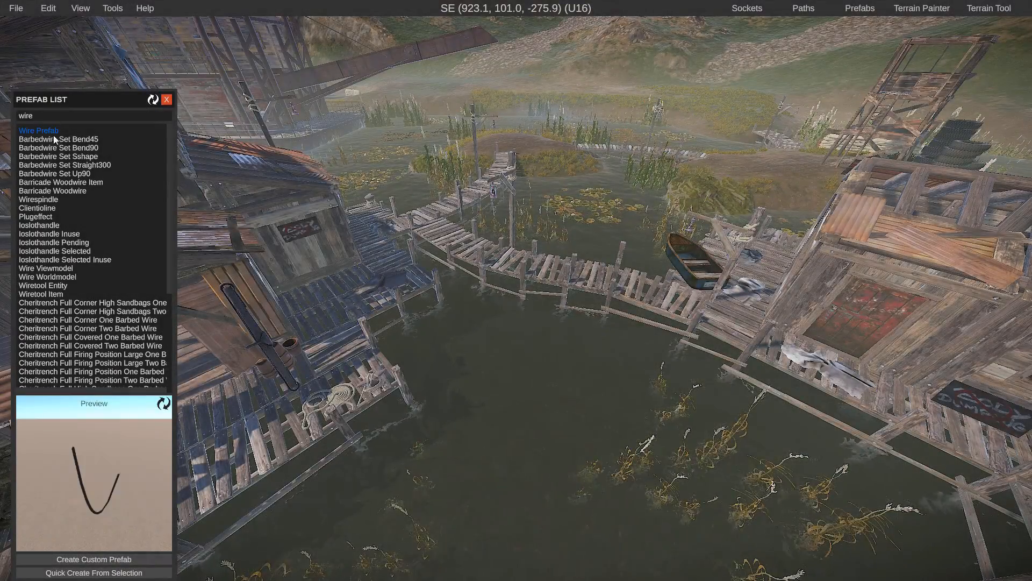
Select Wire Prefab from the 'wire' prefab search results.
click(38, 130)
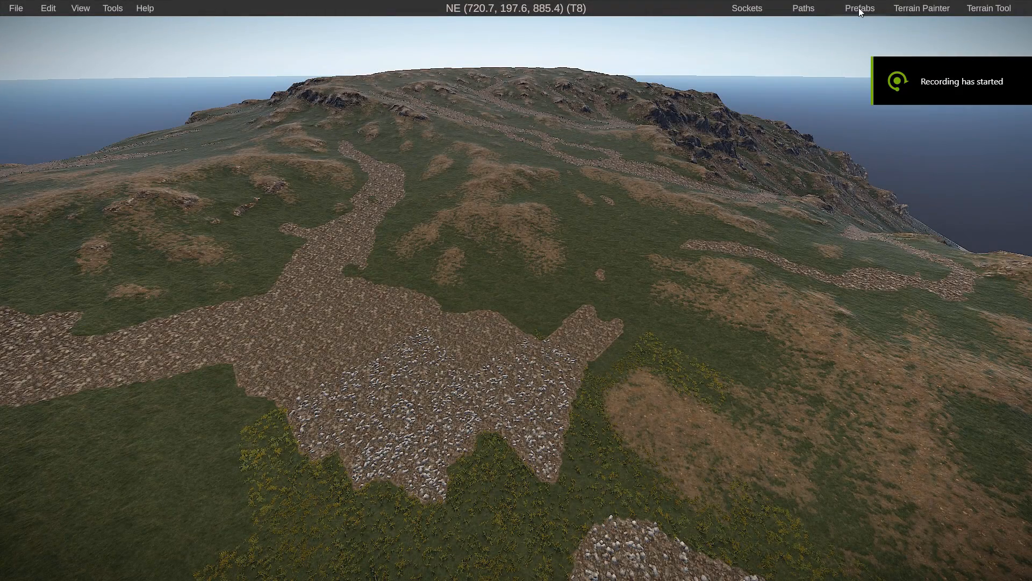
Build a barrel prefab brush palette with Fuel Barrel Black and Lootbarrel Junk, saved as 'Bal'.
click(860, 8)
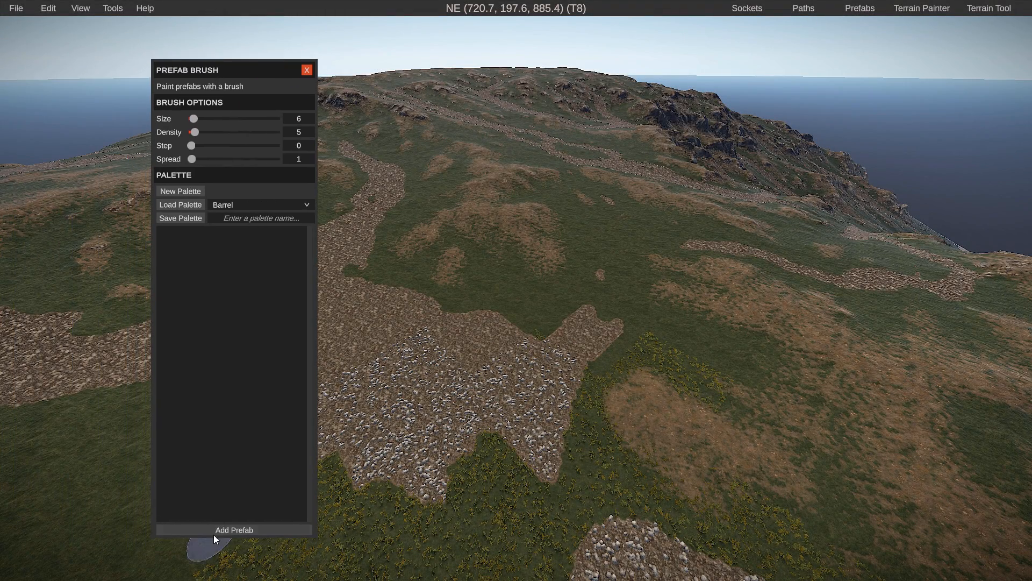
click(234, 529)
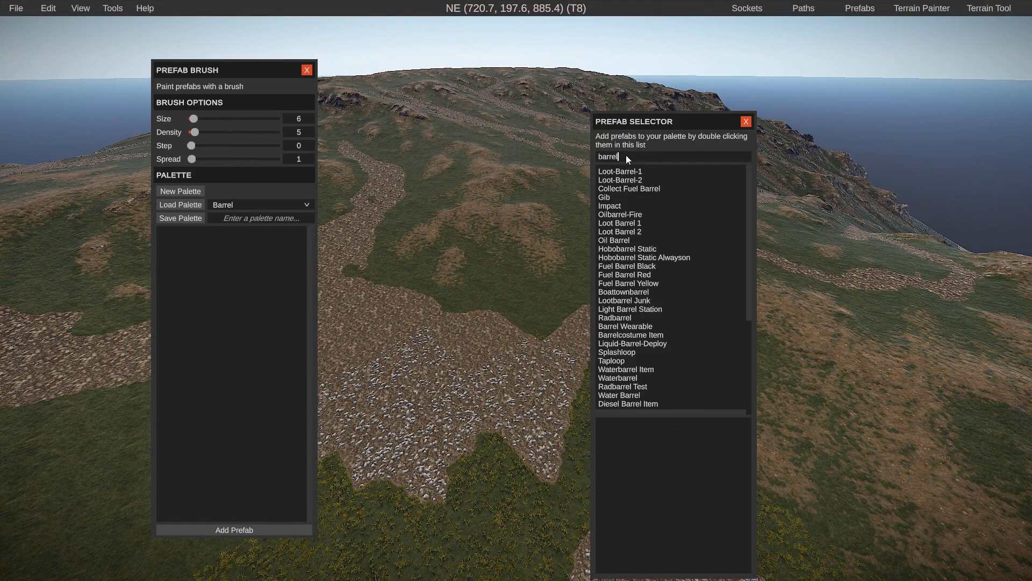
double_click(627, 266)
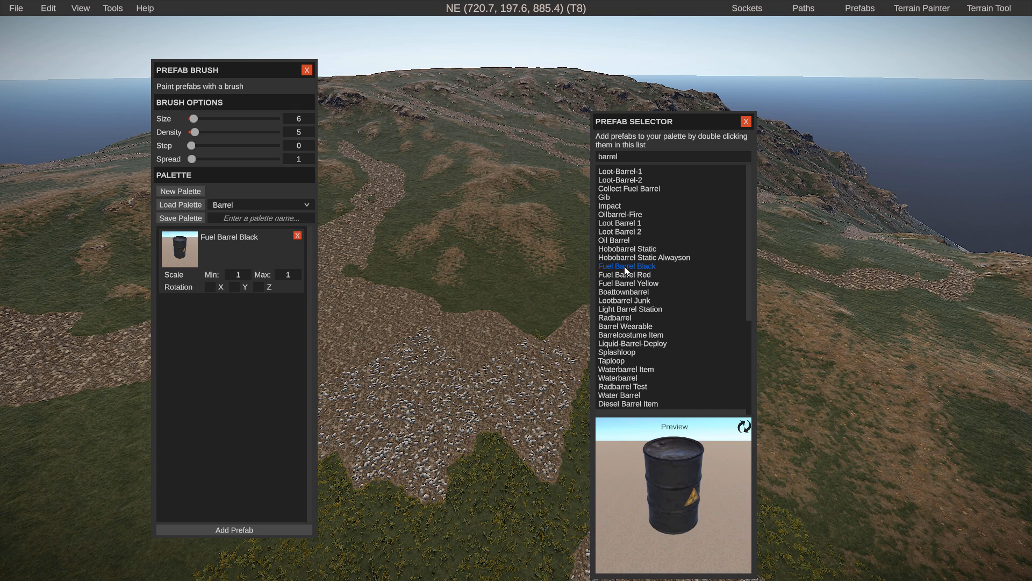
double_click(624, 300)
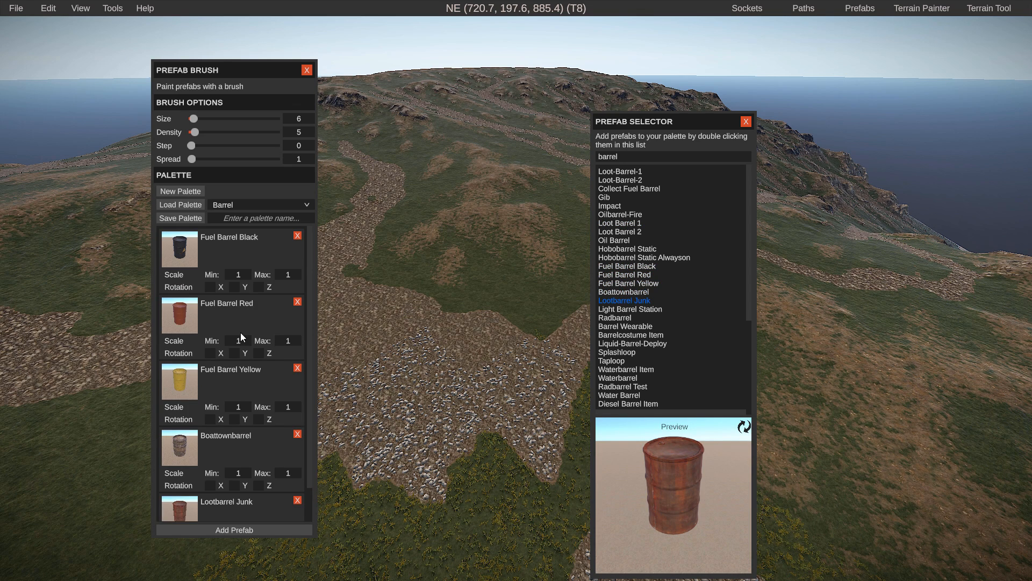
text(Bal)
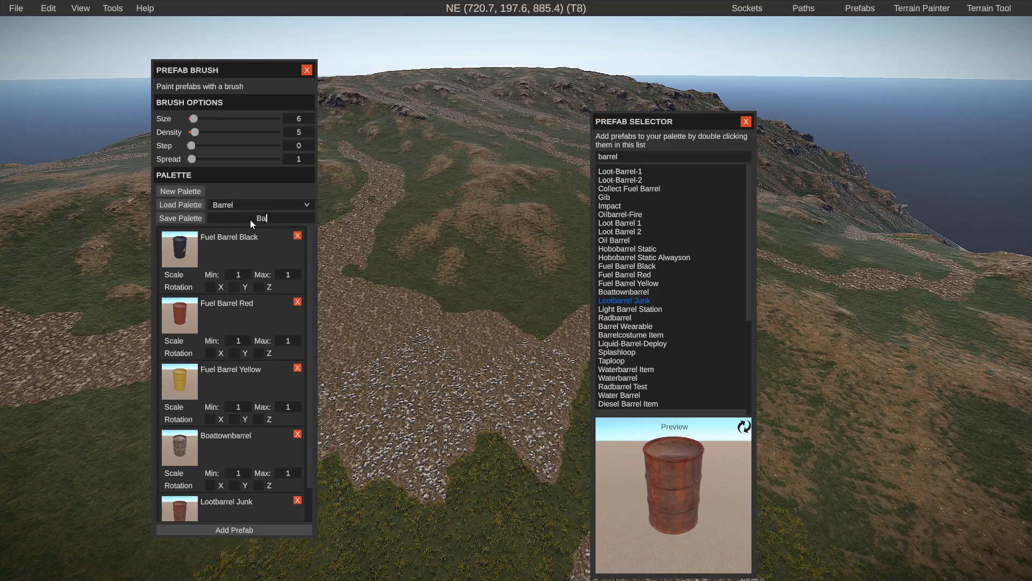
click(180, 218)
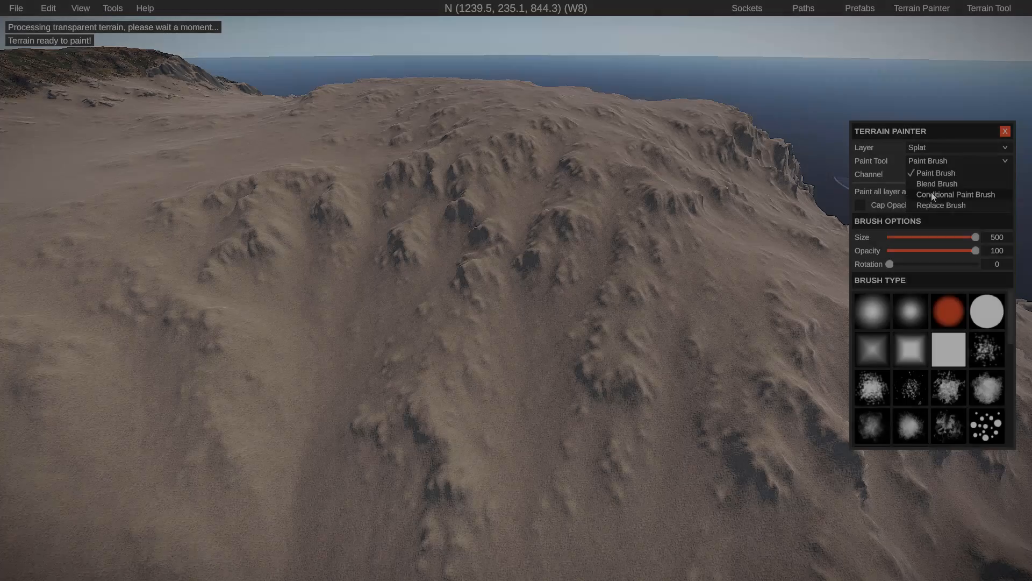
Conditionally paint stones where height is 508–1000 and slope is 60–70.
click(956, 194)
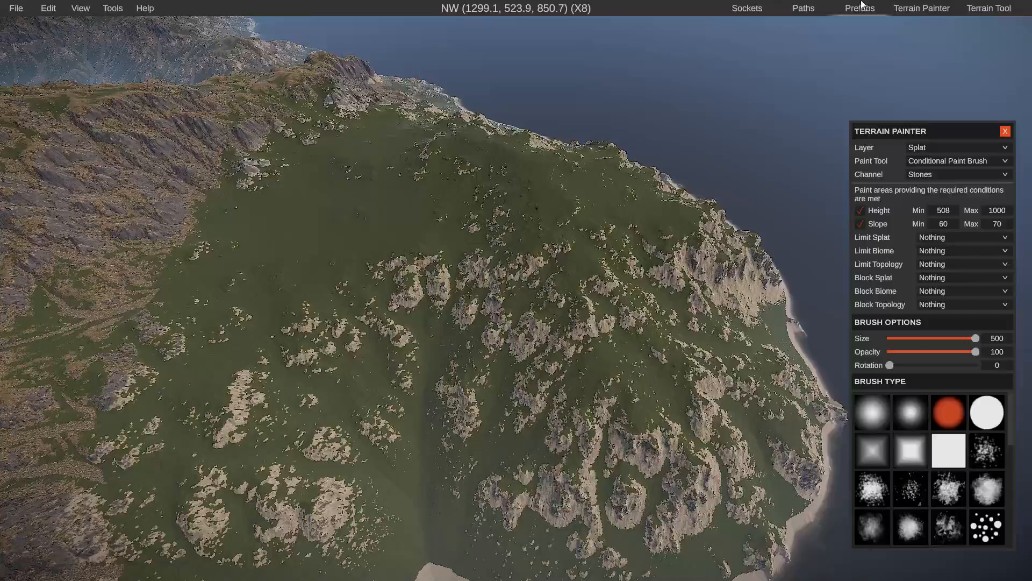
click(860, 8)
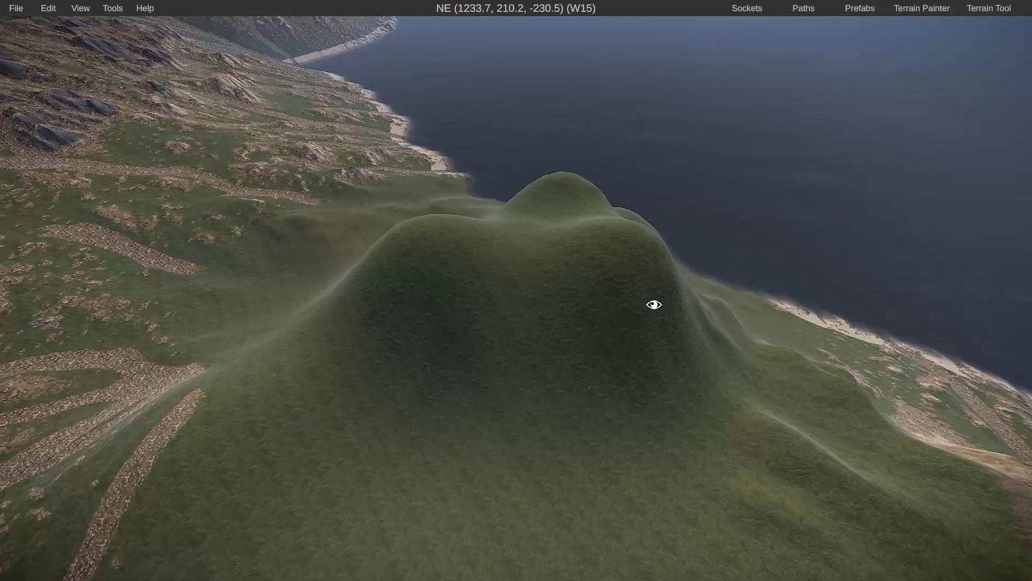
Carve hydraulic erosion into the coastal hill, then choose the Rock paint channel.
click(989, 8)
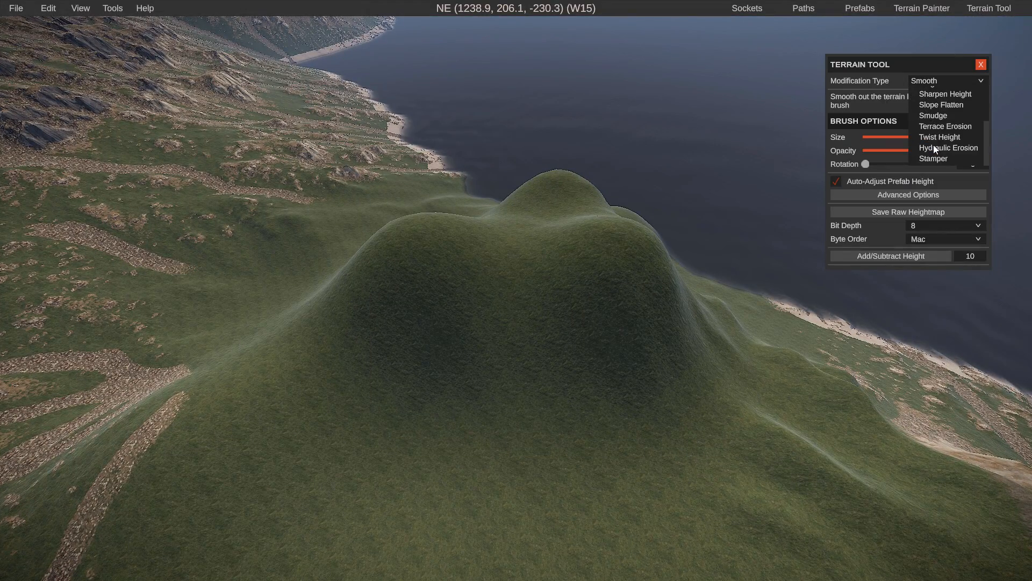
click(949, 147)
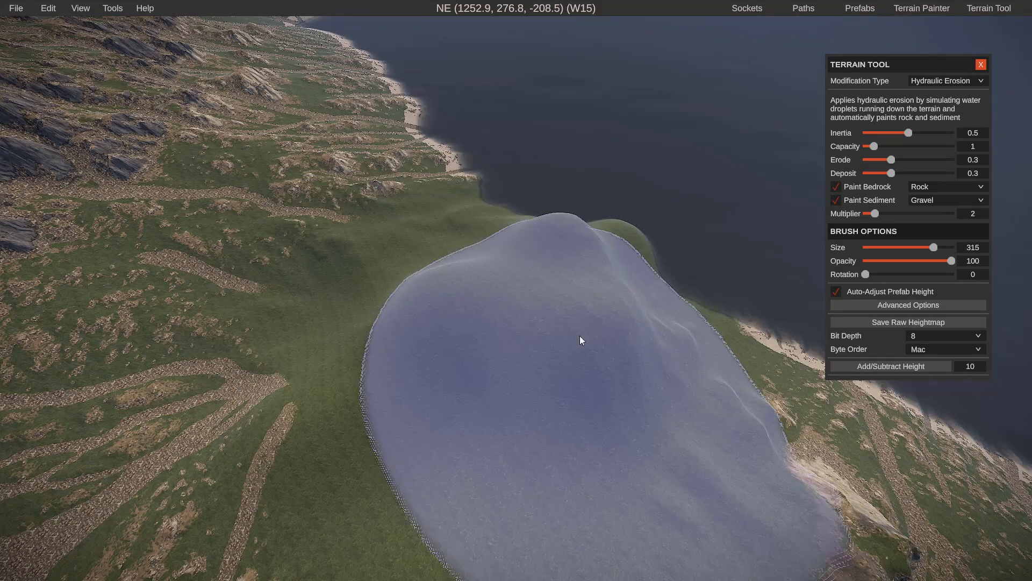
click(860, 8)
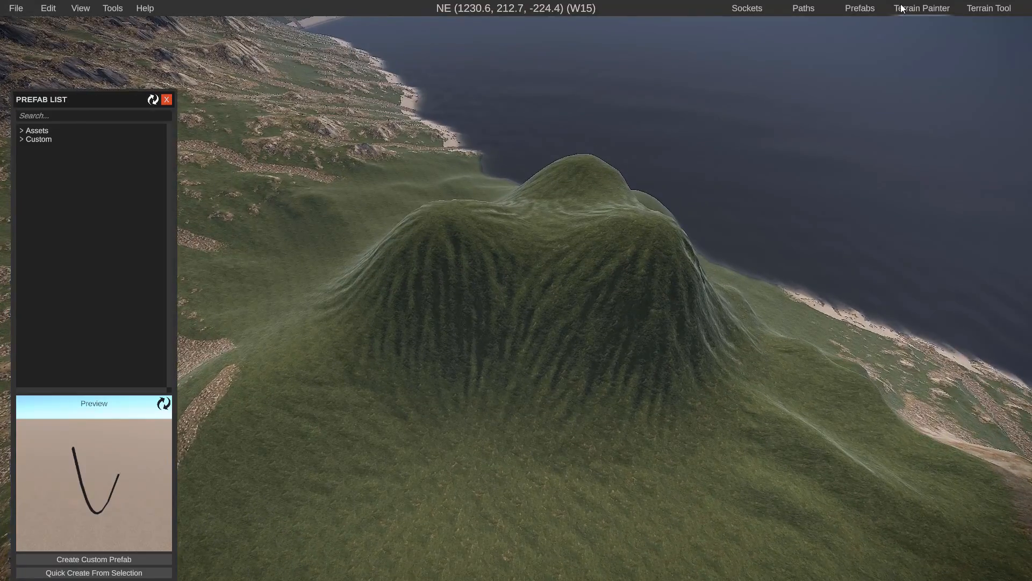
click(922, 8)
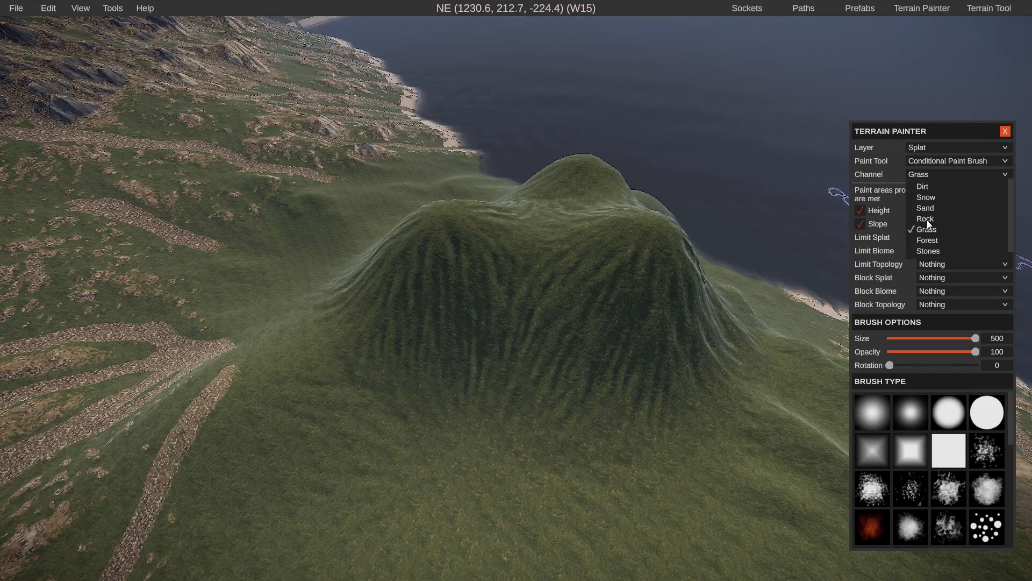
click(925, 218)
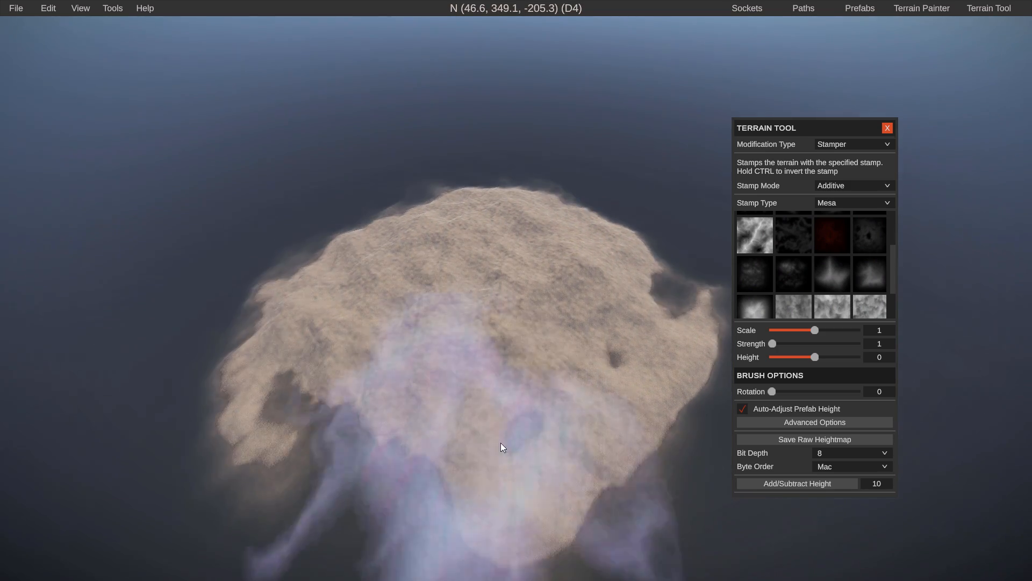
Smooth the island's terrain with the Smooth modification type, undoing one stroke.
click(855, 144)
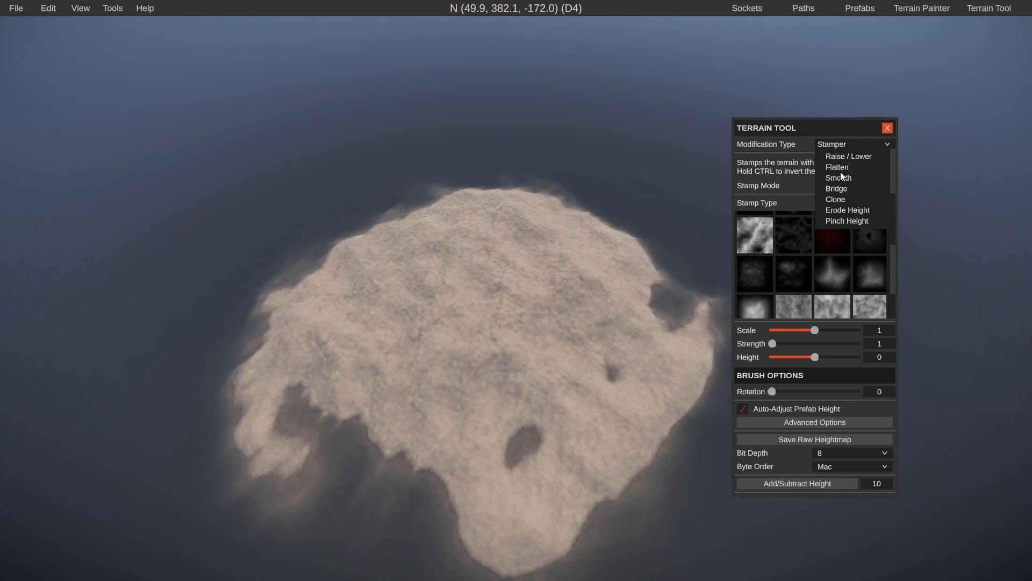
click(839, 177)
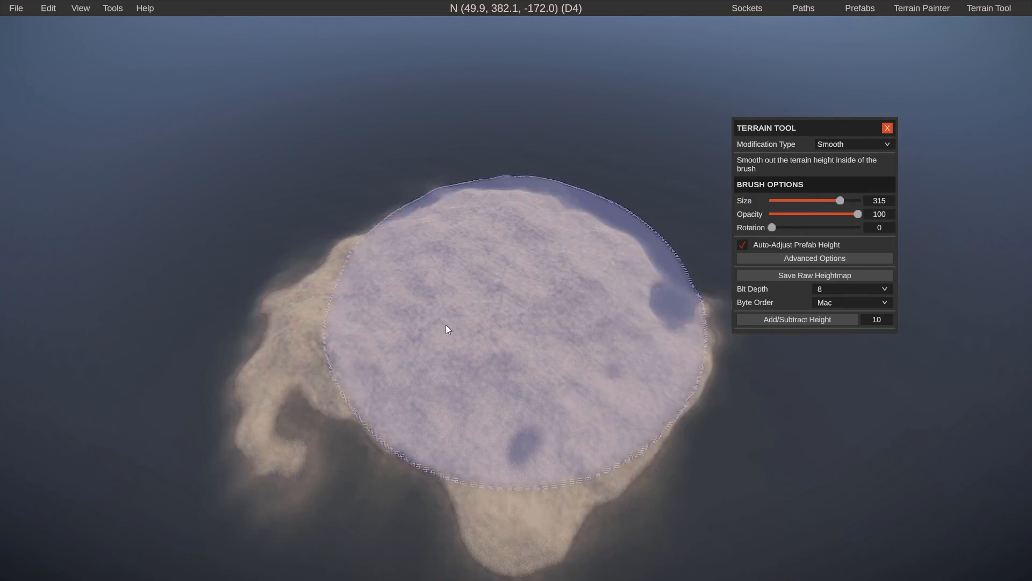
click(854, 144)
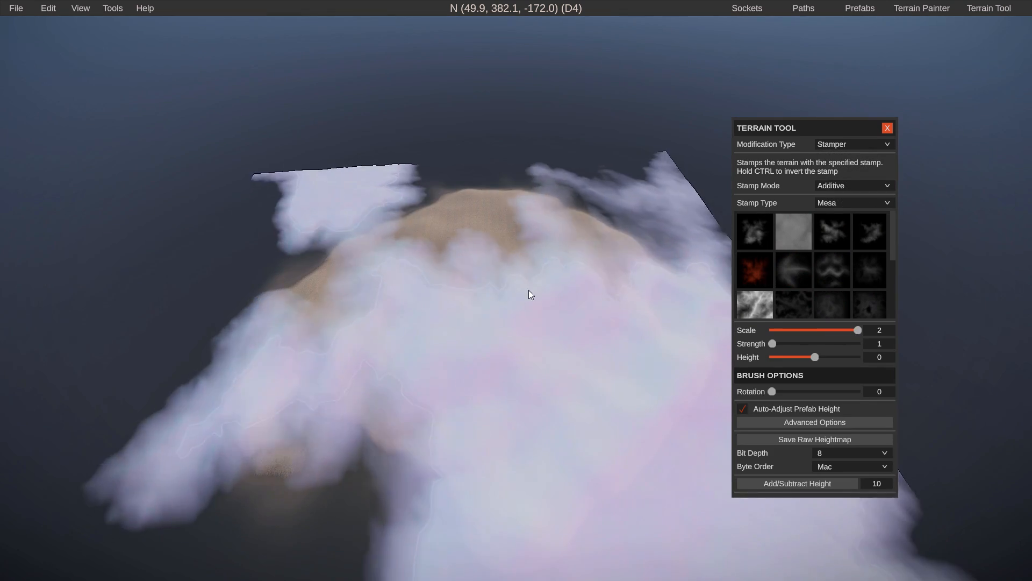
key(ctrl+z)
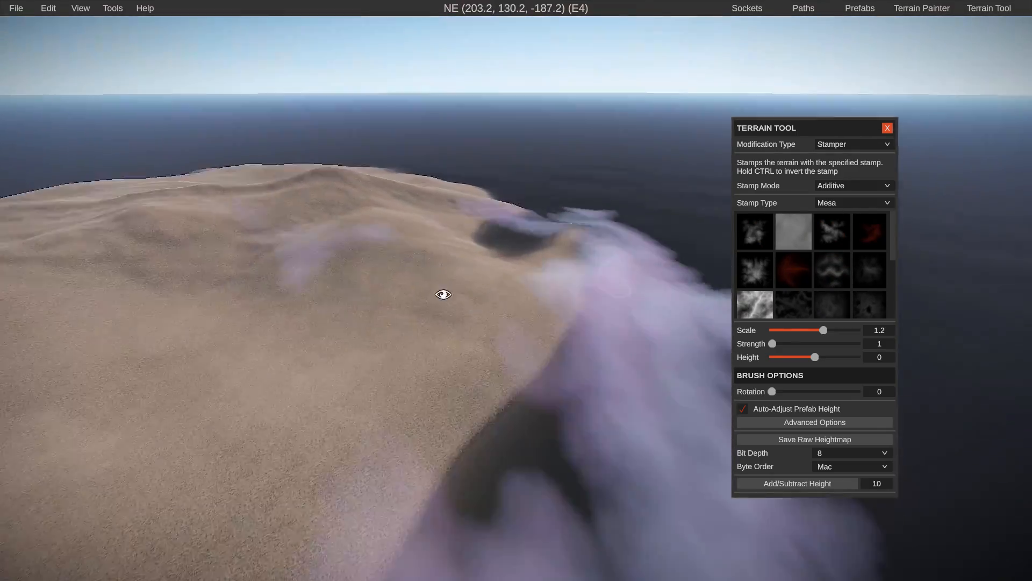
click(922, 8)
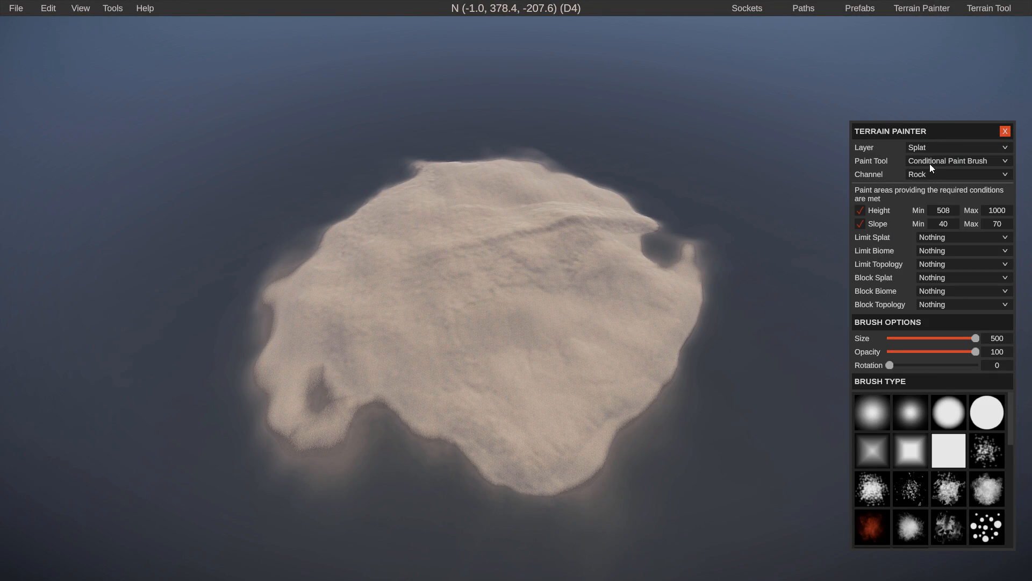
Conditionally paint grass over the island with height and slope limits, then use Procedural Tools.
click(958, 174)
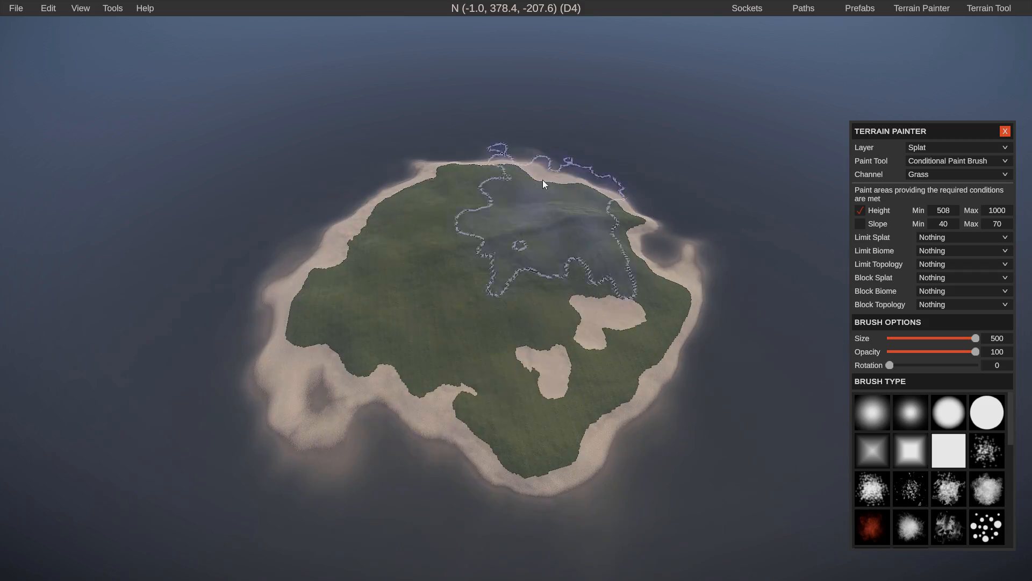
click(958, 161)
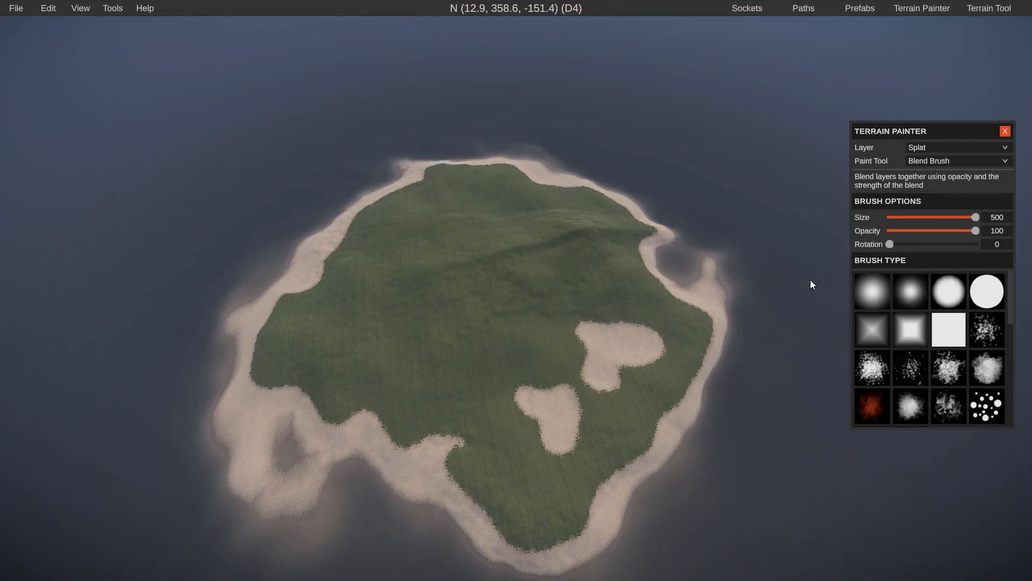
click(959, 161)
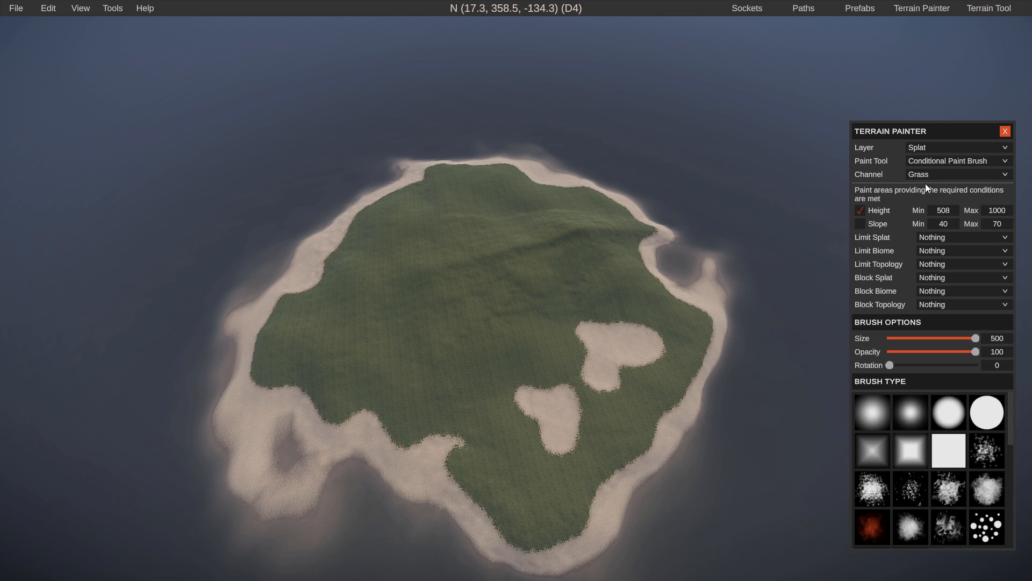
click(943, 211)
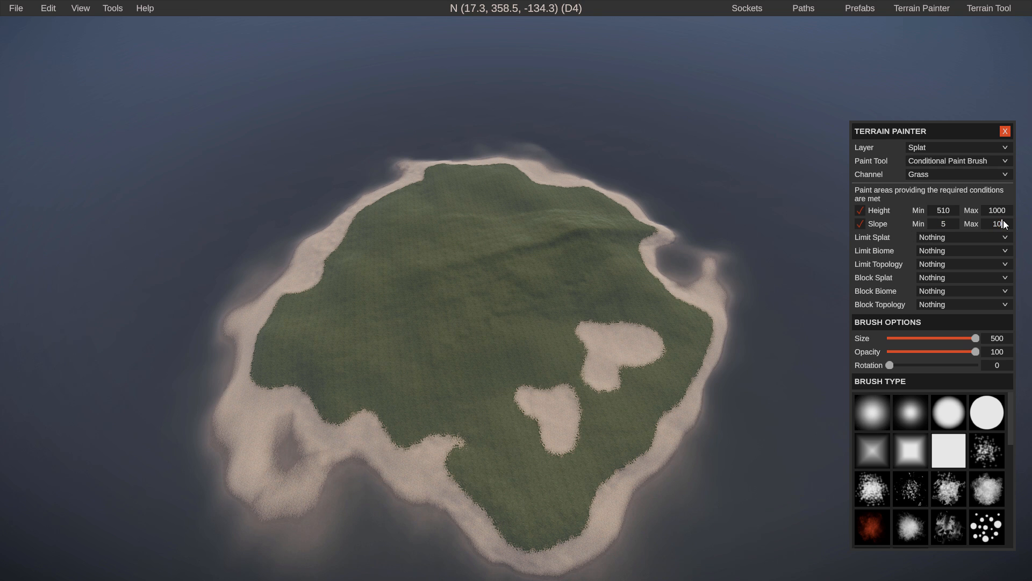
click(957, 174)
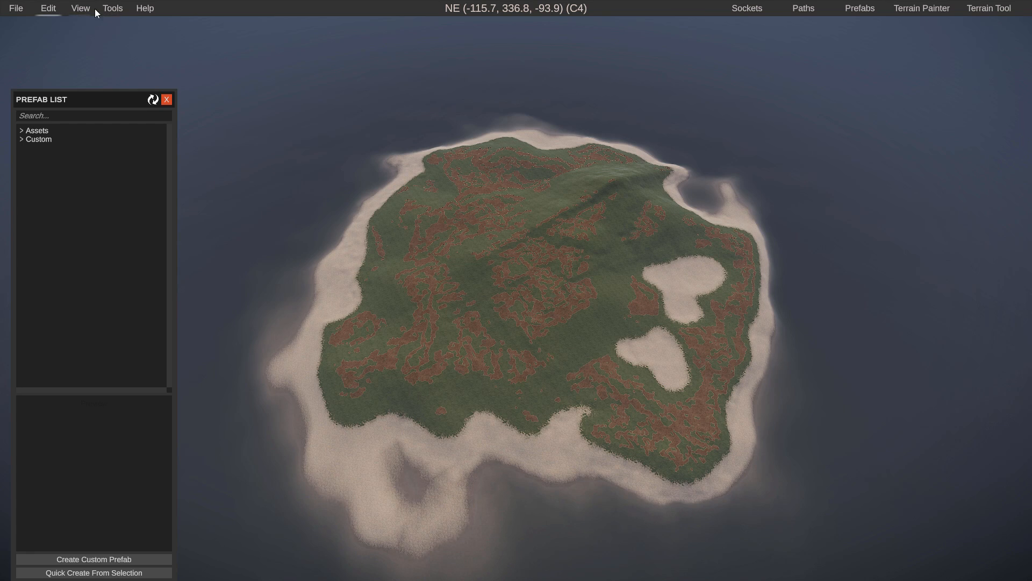
click(112, 7)
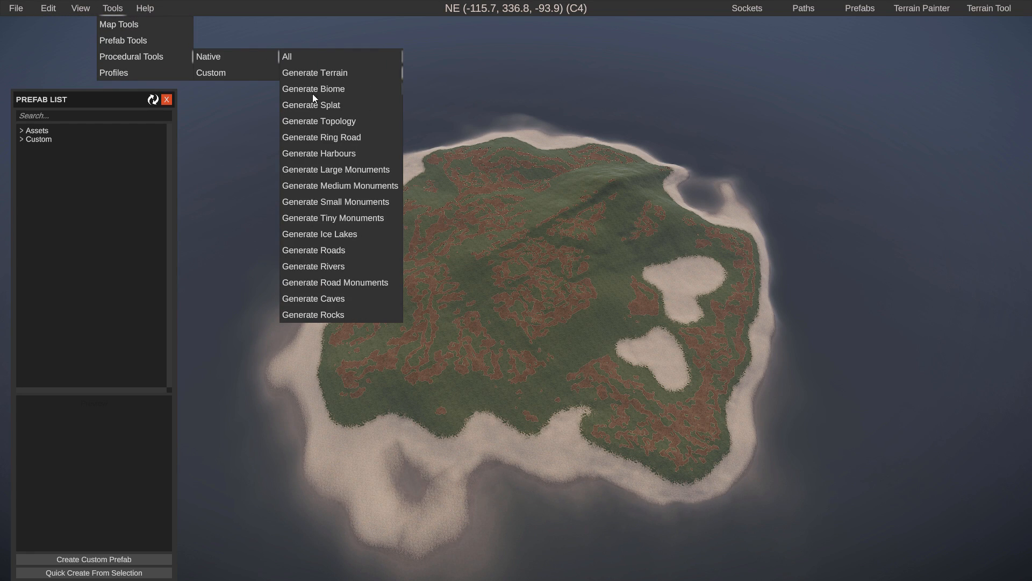
mouse_move(331, 83)
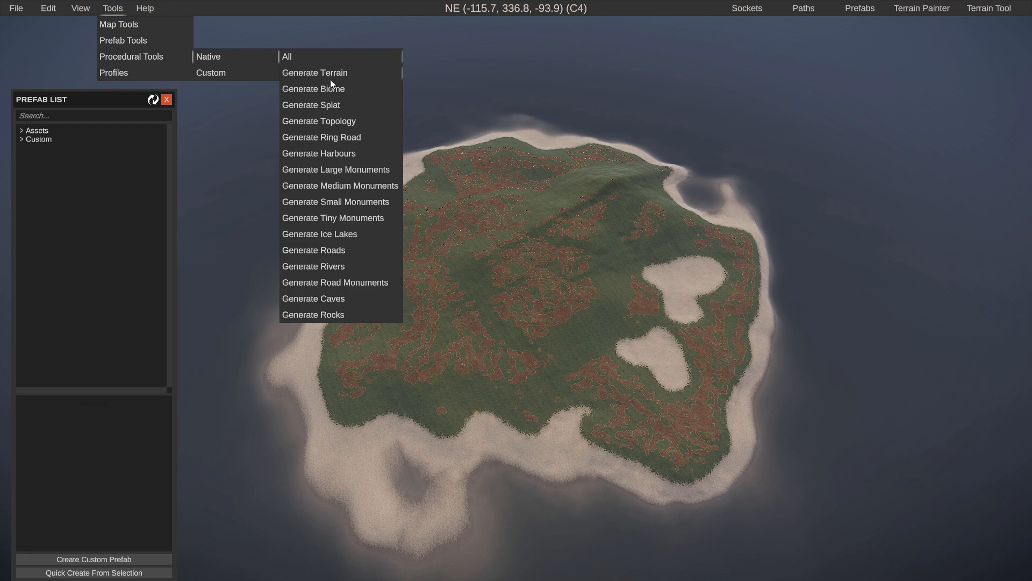
click(521, 312)
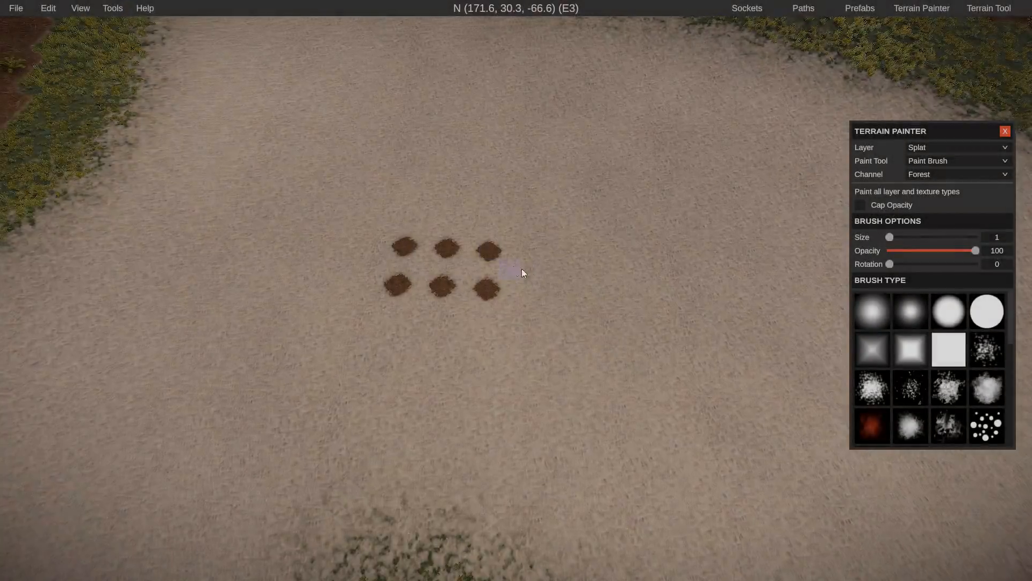
Raise the map's alphamap resolution to 4096 in Terrain Map Resolution.
click(113, 8)
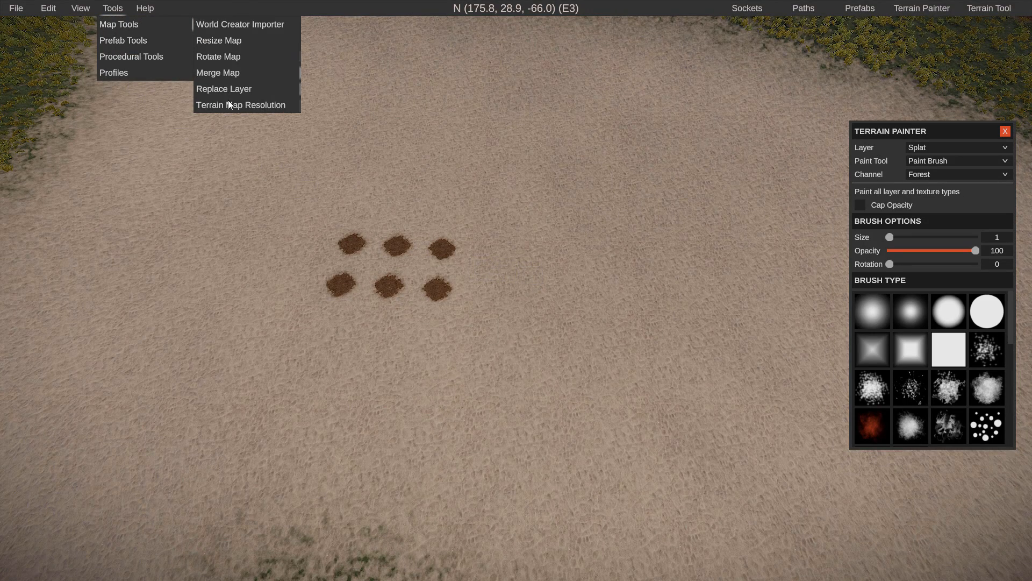
click(241, 104)
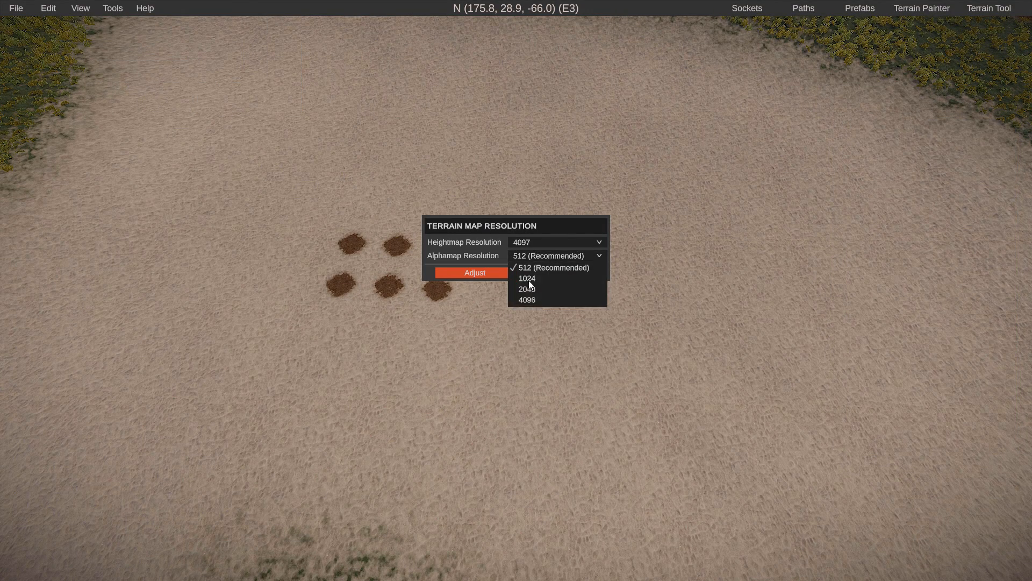
click(475, 272)
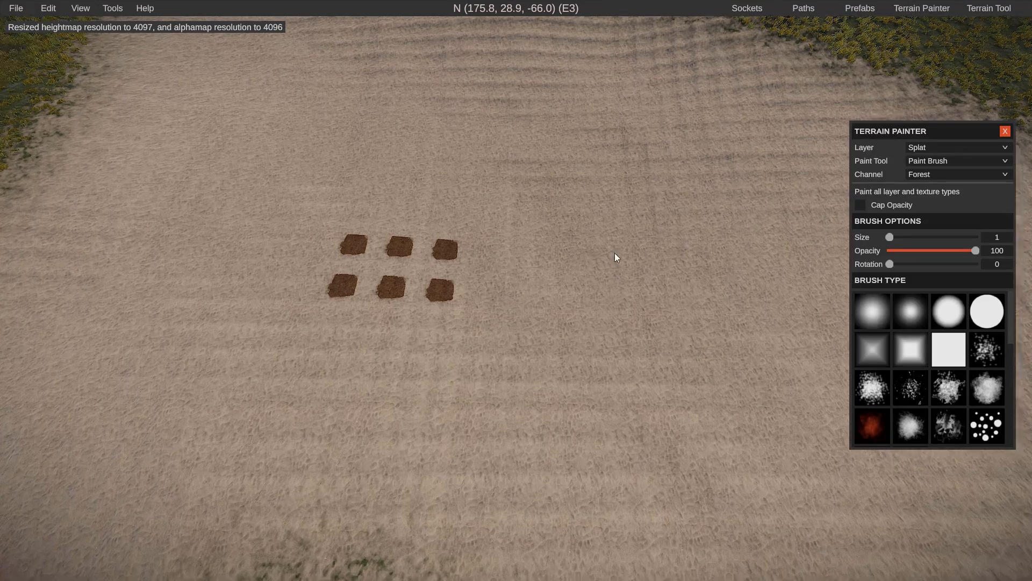
drag(501, 240, 533, 303)
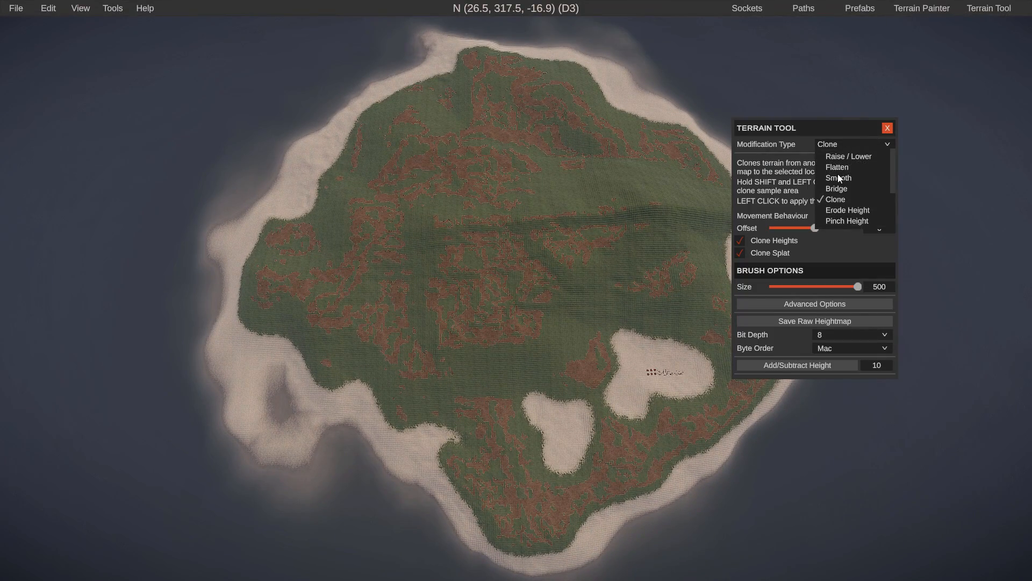
click(838, 177)
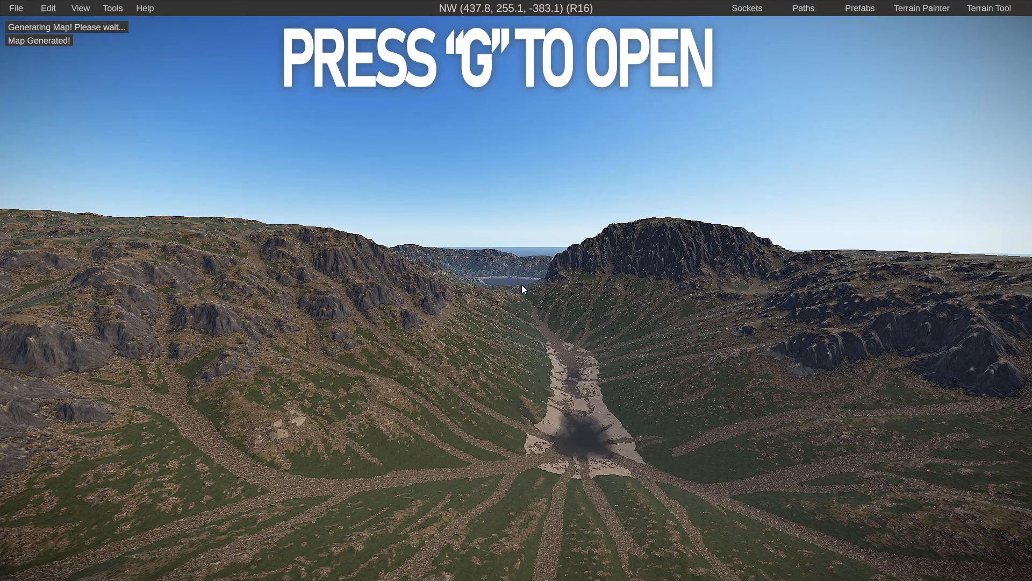
Switch to the overhead map view of the generated mountainous island.
key(g)
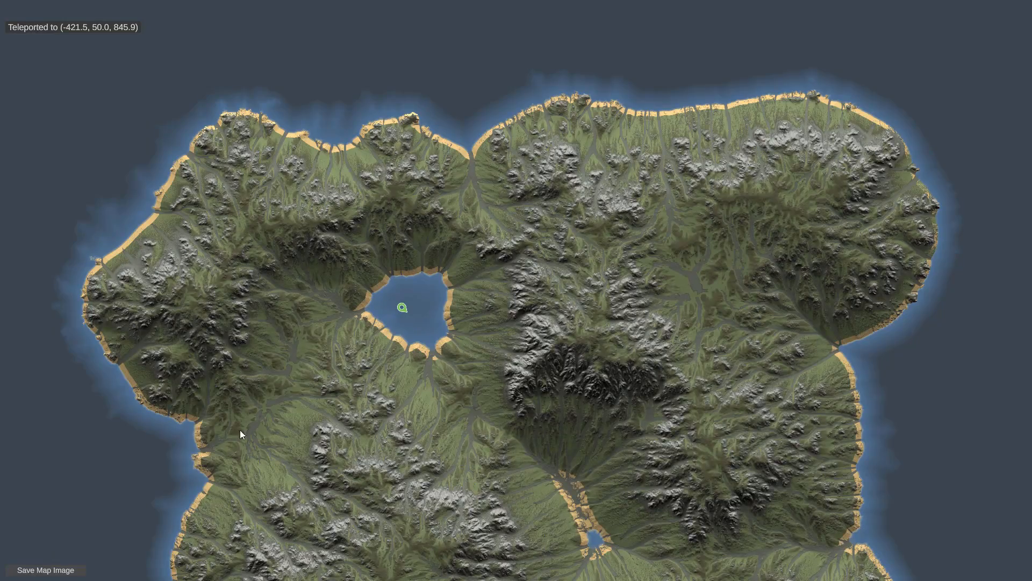
Save the overhead map as ForestMountainv1.png at 2048 resolution with normals included.
click(45, 569)
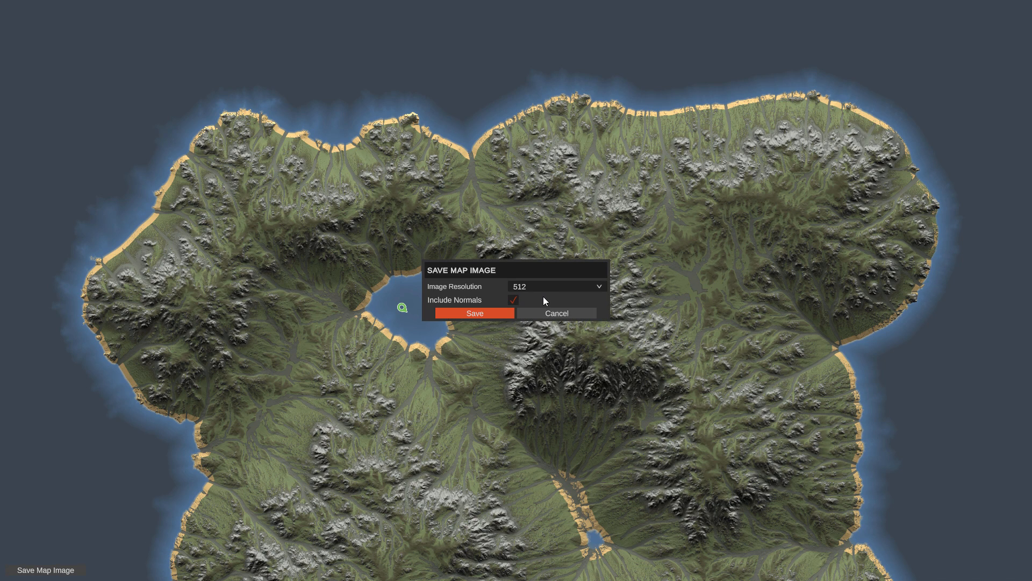
click(557, 286)
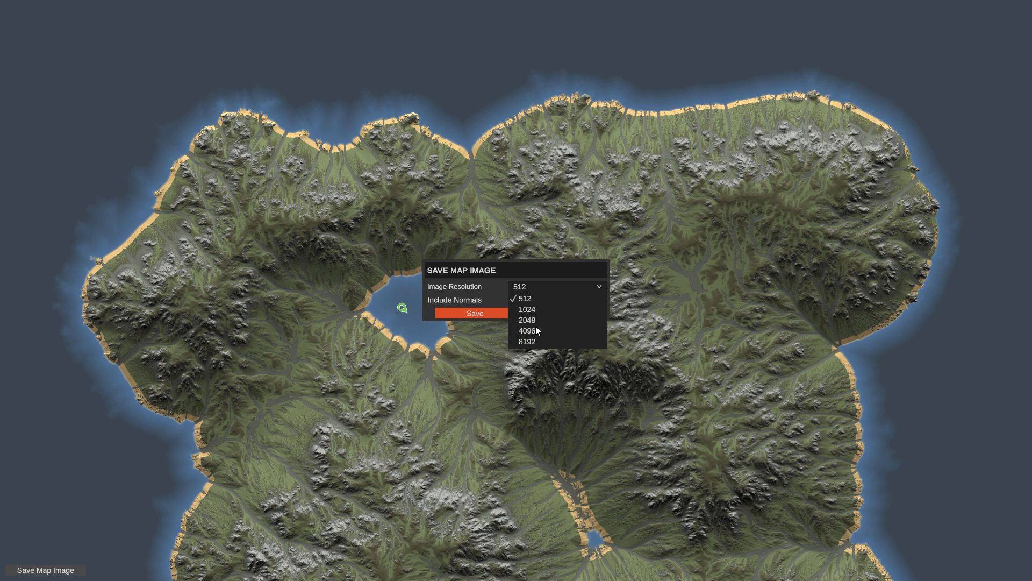
click(528, 320)
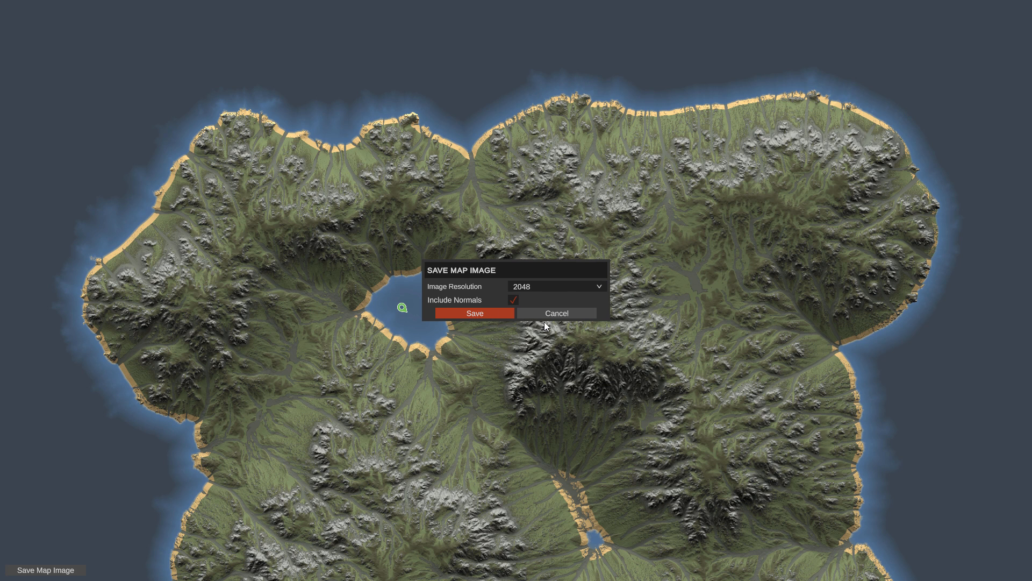
click(475, 313)
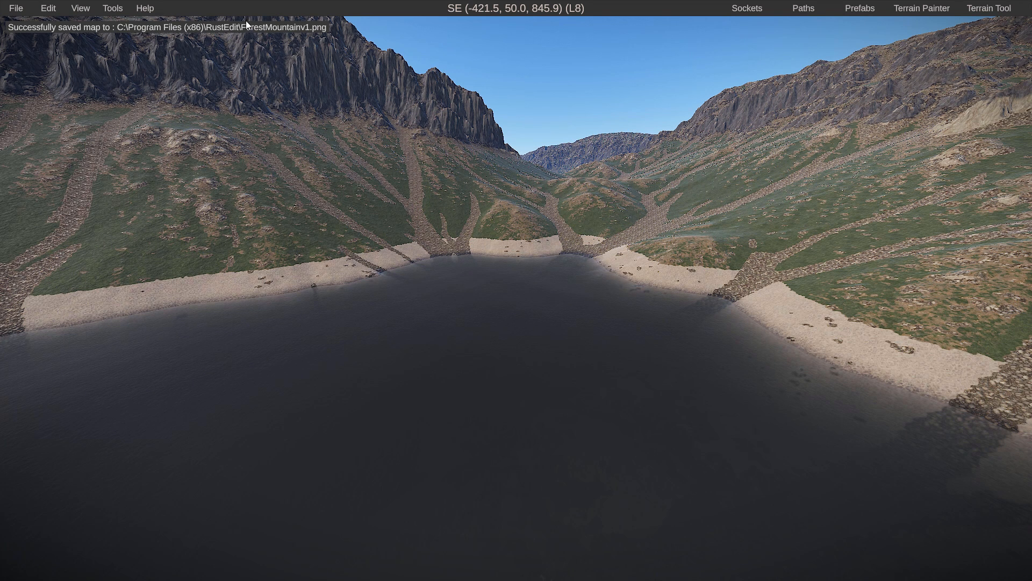